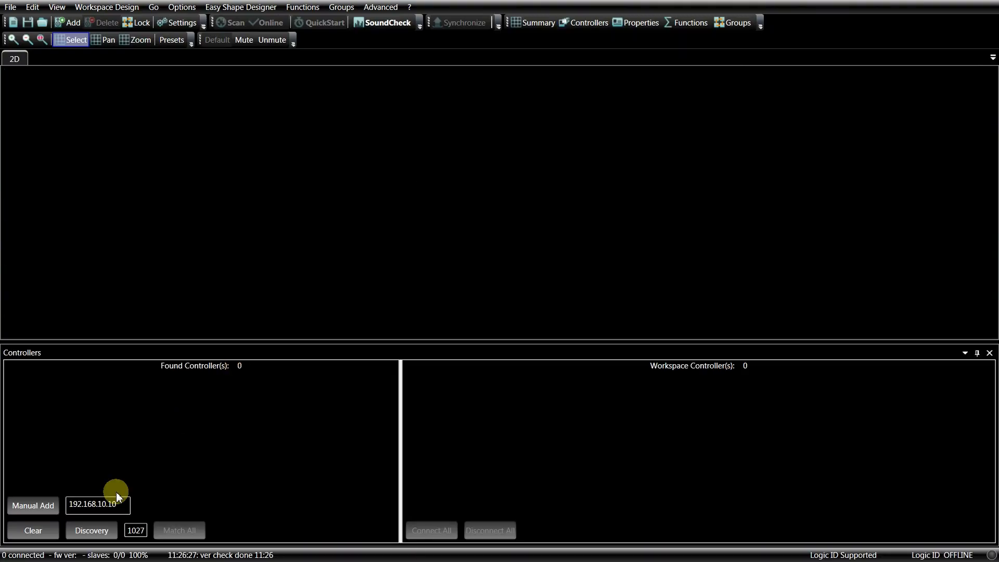
Step: Add the Control 8 at 192.168.10.10 and match it into the workspace controllers
left_click(92, 530)
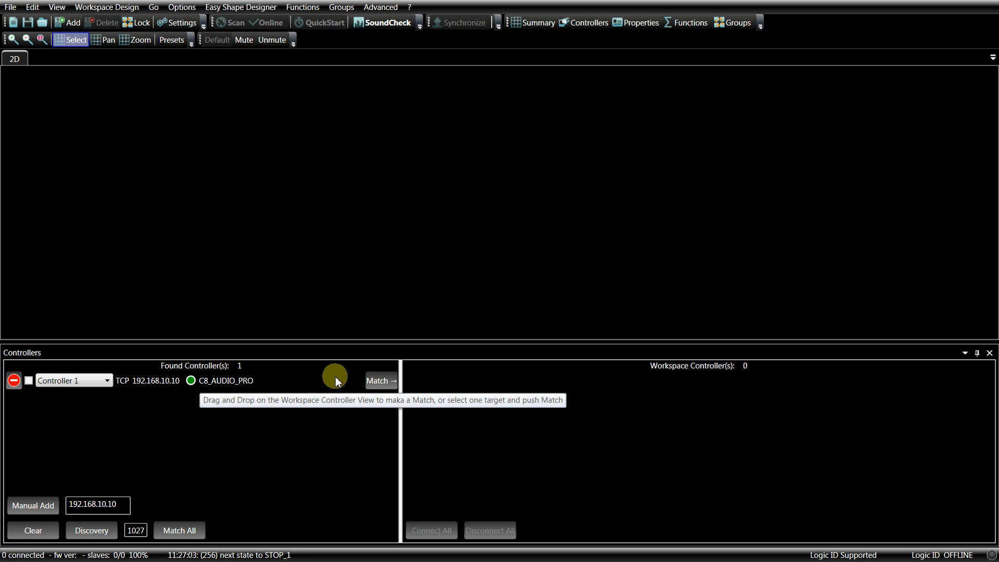
left_click(381, 381)
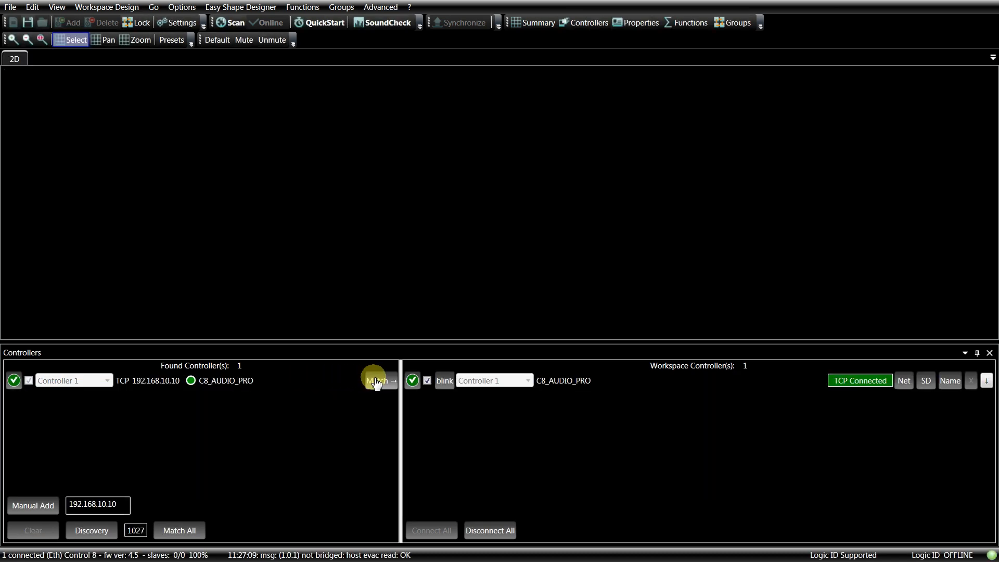
mouse_move(881, 396)
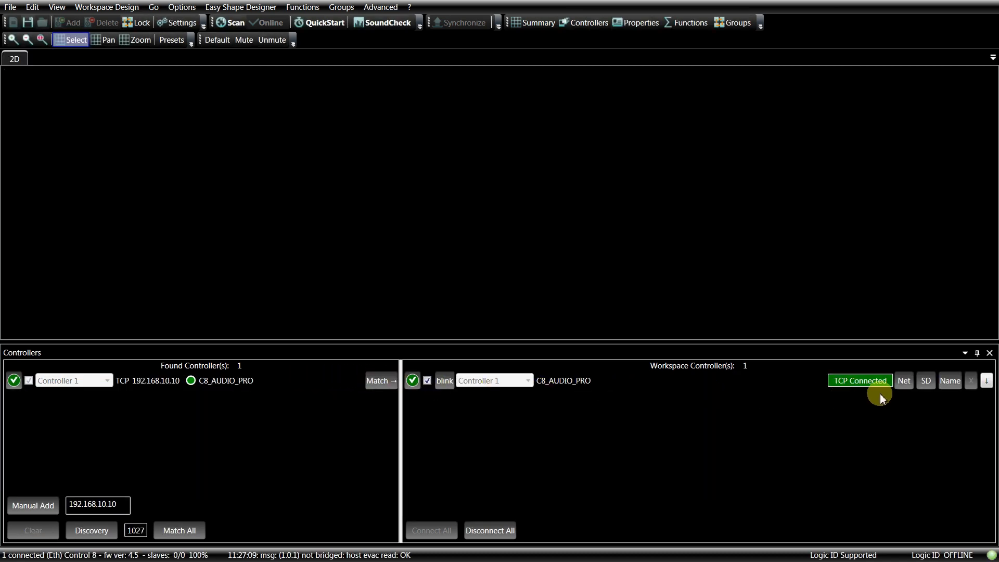
Step: Run QuickStart and go online so the HDL30A and SUB9006AS devices populate the workspace
left_click(323, 23)
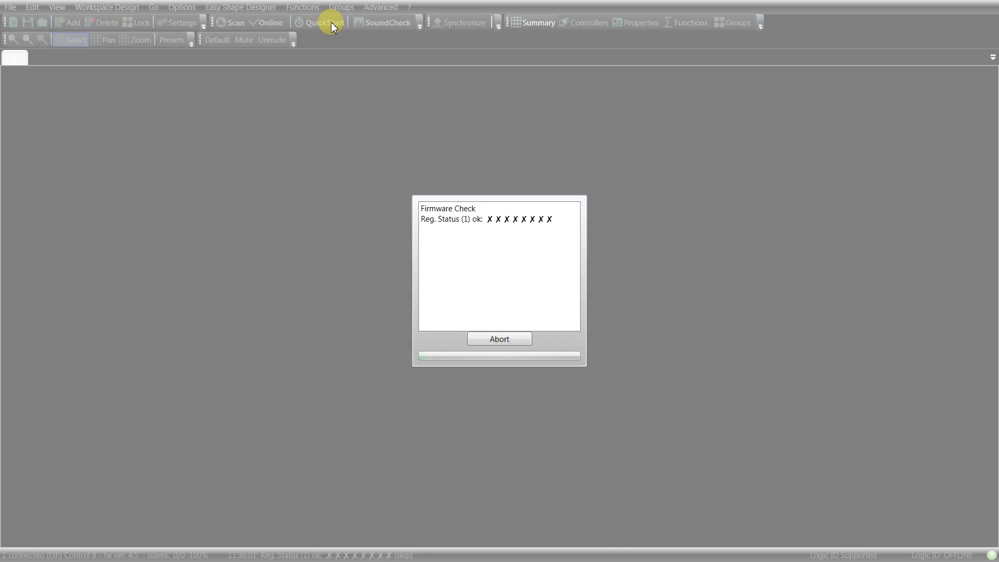
left_click(271, 23)
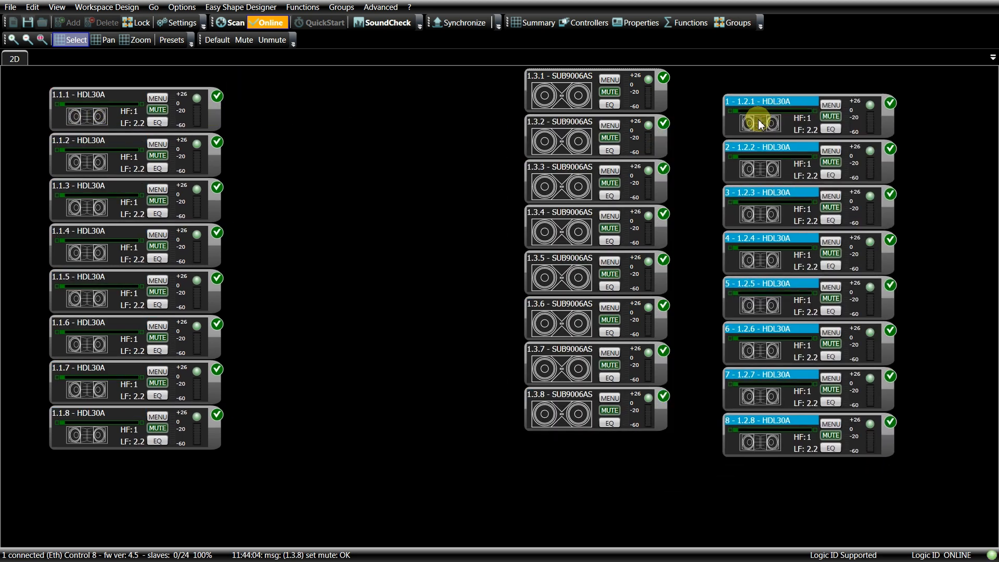
Step: Zoom out and place sub 1.3.2 beside sub 1.3.1 at the bottom of the 2D view
left_click(103, 40)
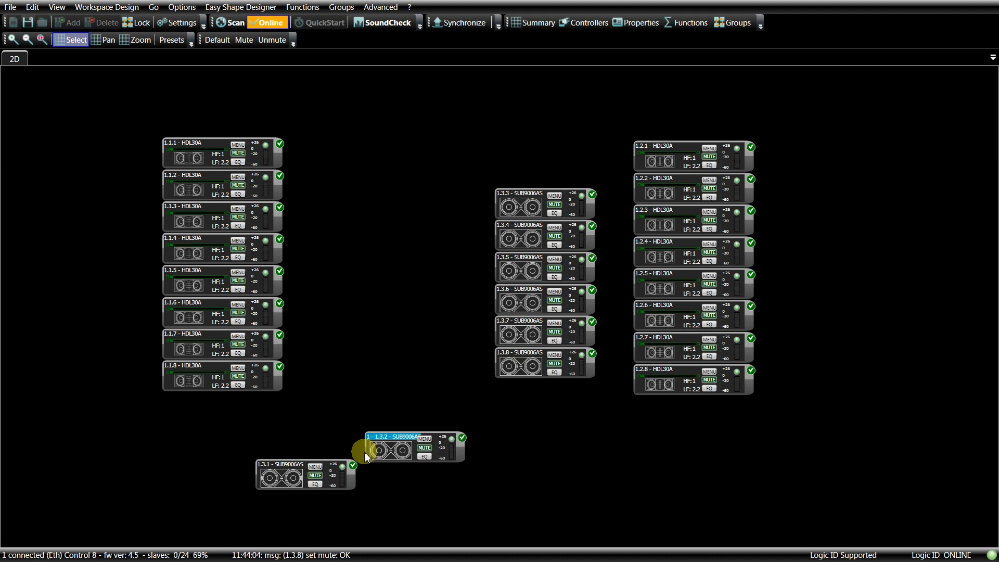
left_click_drag(388, 447, 468, 490)
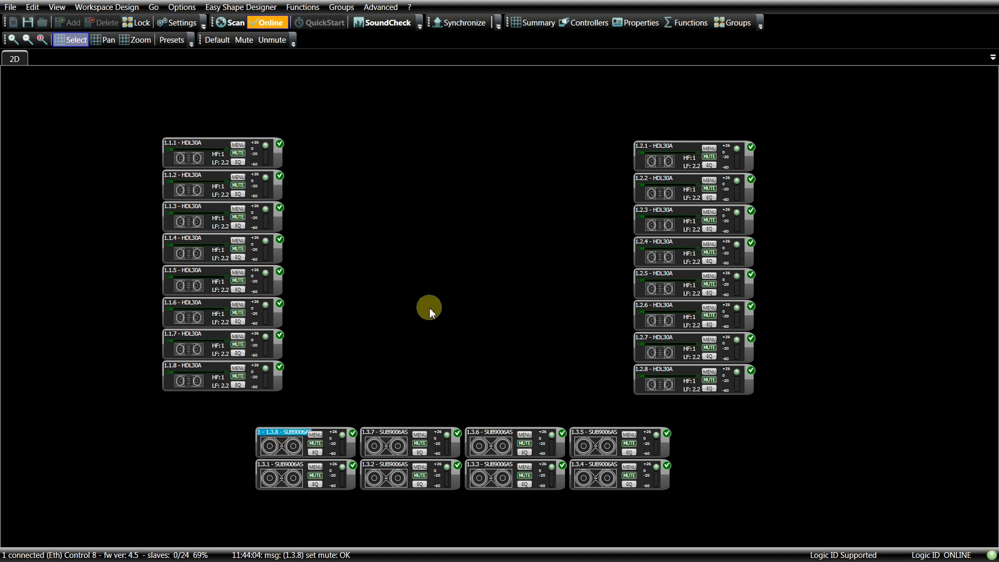
Step: Zoom in on speaker 1.1.1 to inspect its HF display
left_click(92, 40)
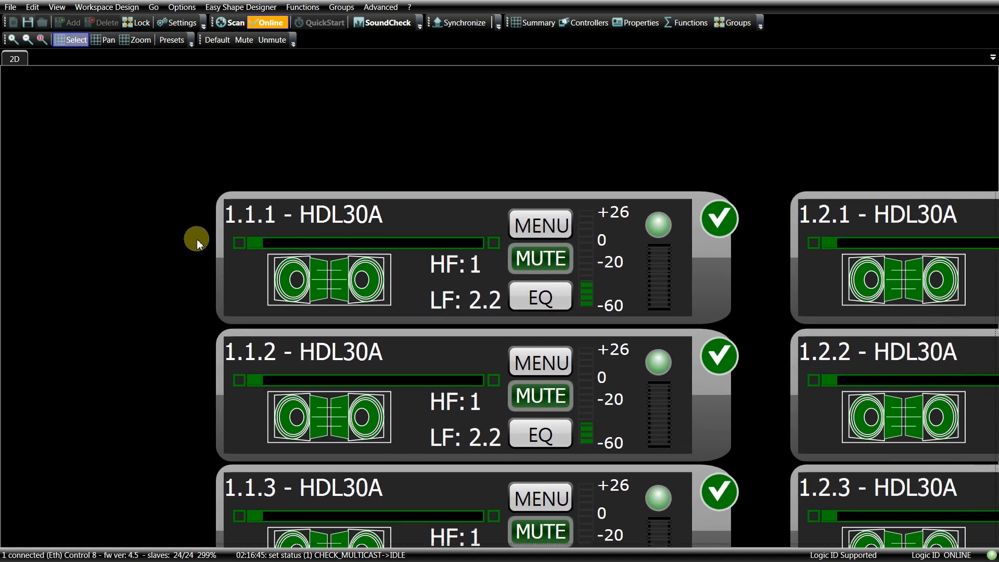
mouse_move(254, 222)
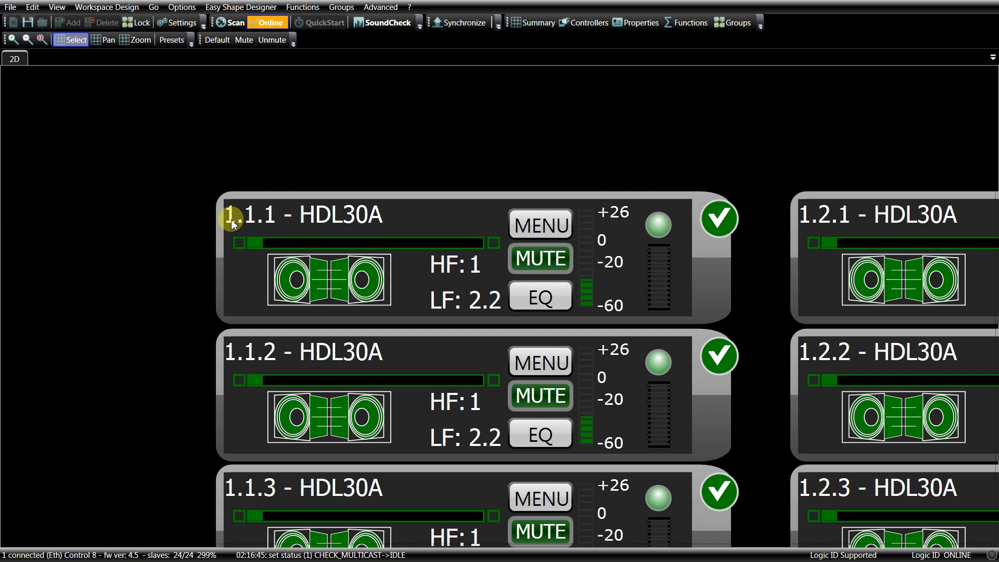
mouse_move(213, 230)
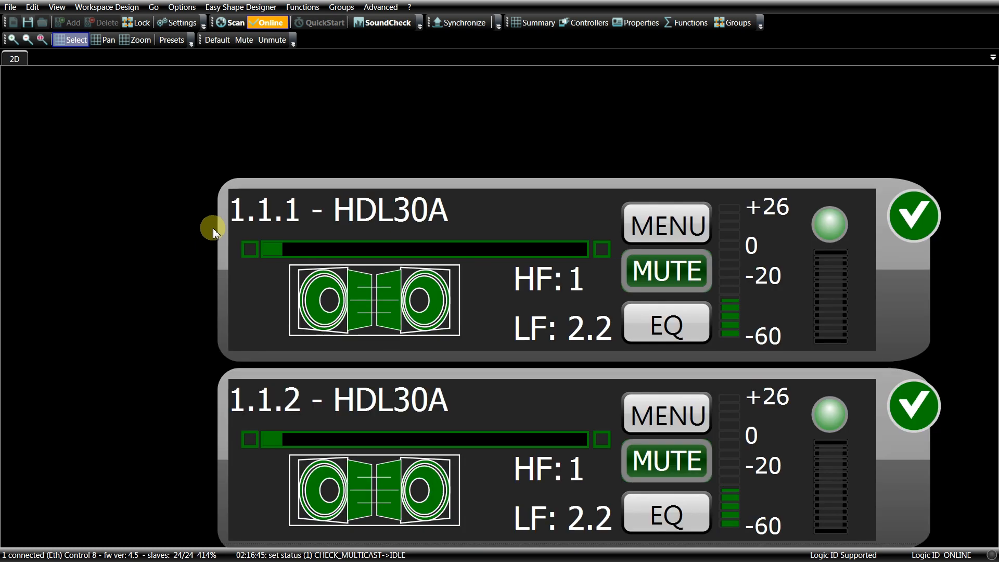
mouse_move(222, 206)
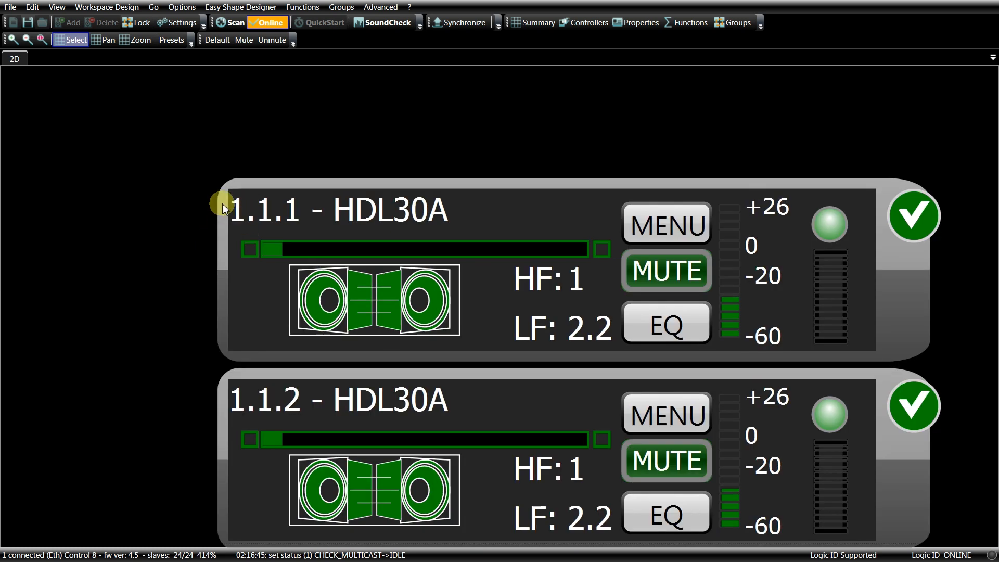
mouse_move(266, 216)
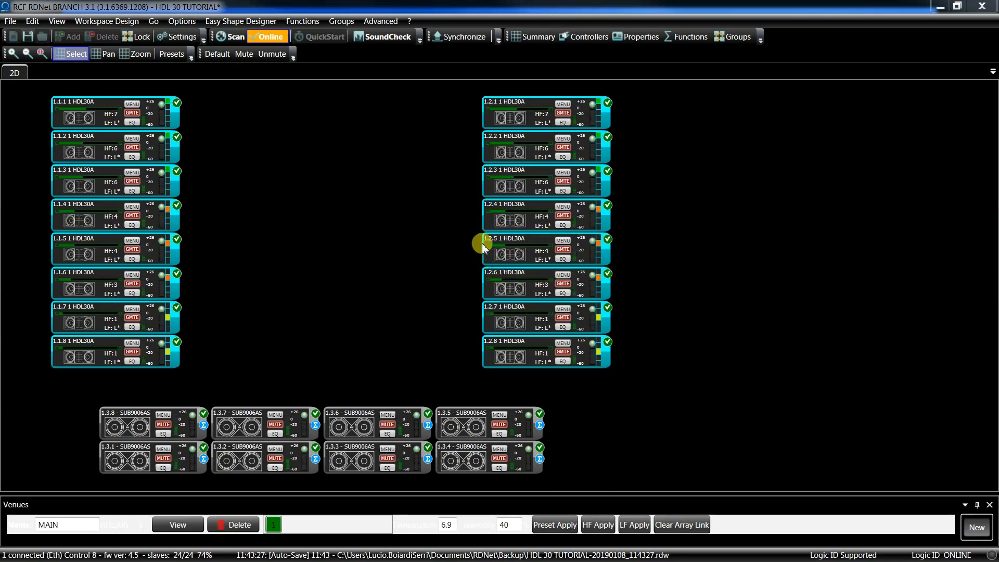
mouse_move(523, 277)
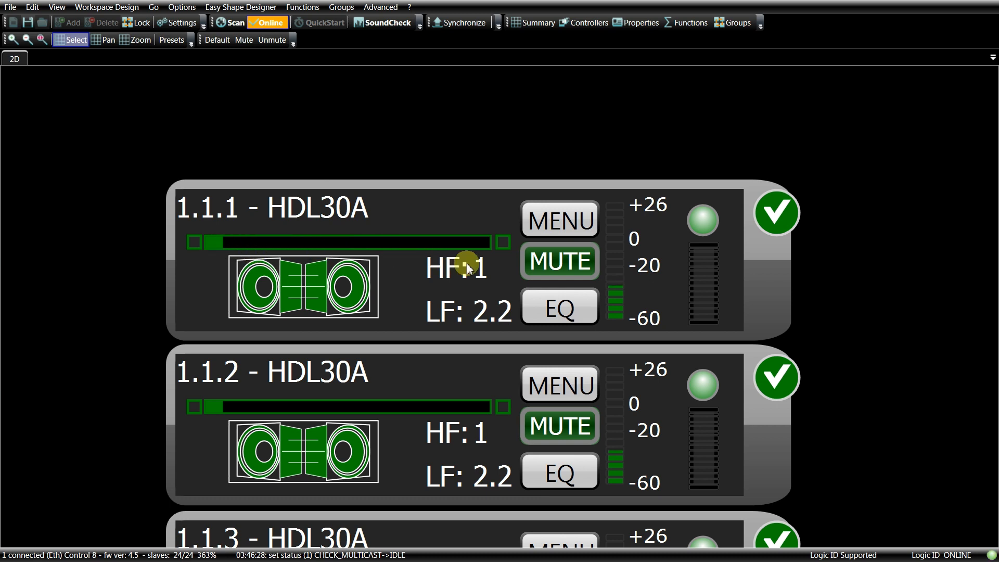
left_click(559, 261)
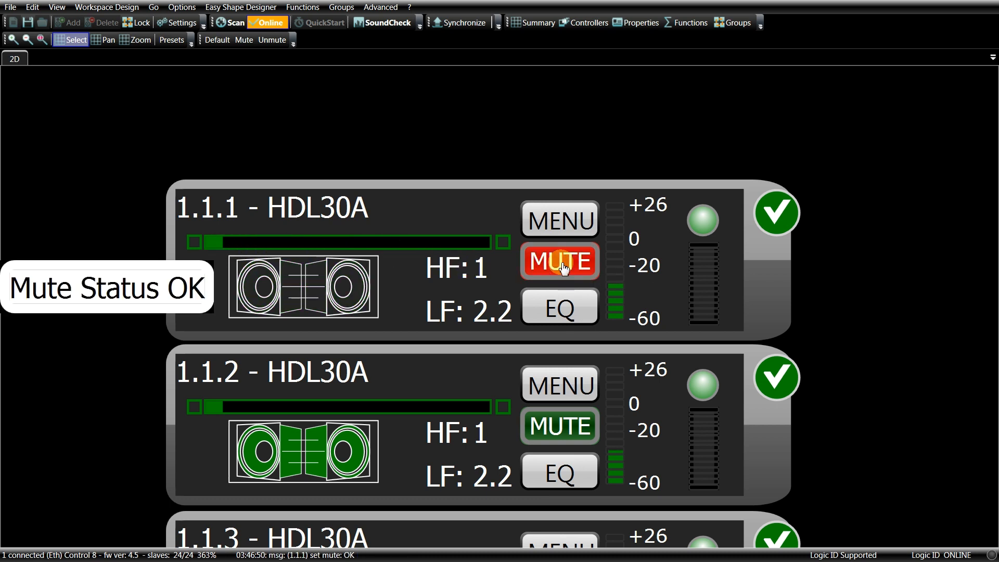
left_click(559, 261)
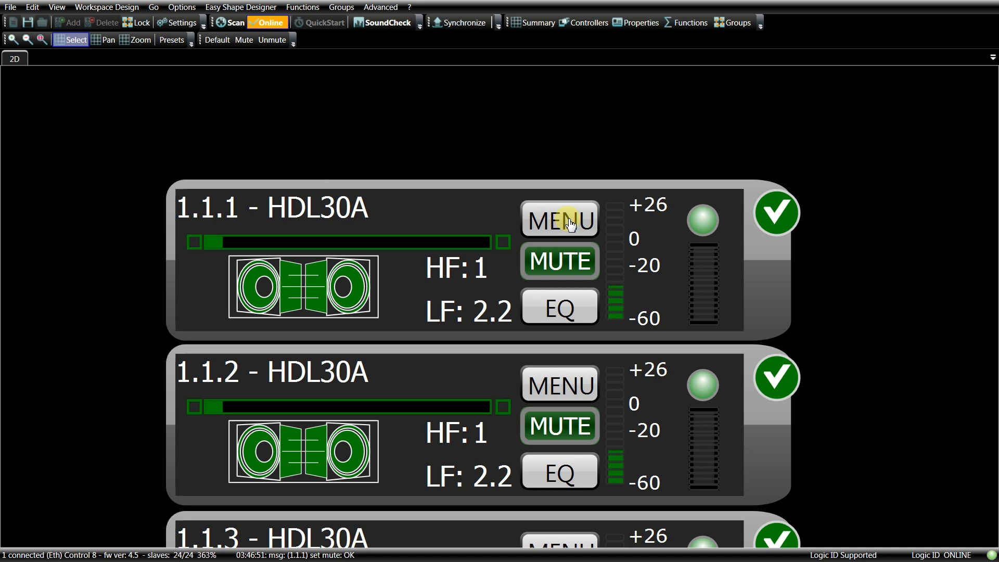
mouse_move(578, 222)
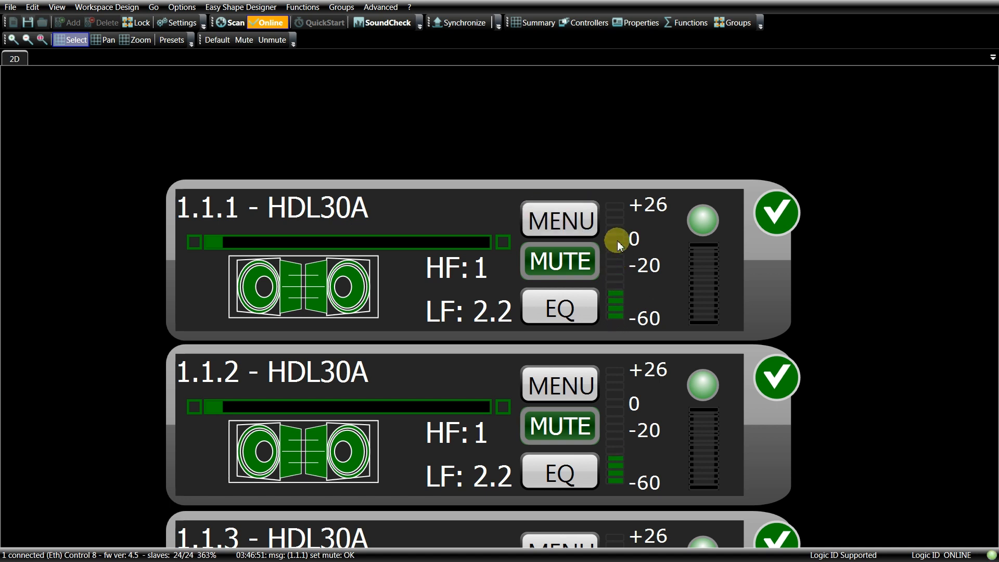
mouse_move(704, 312)
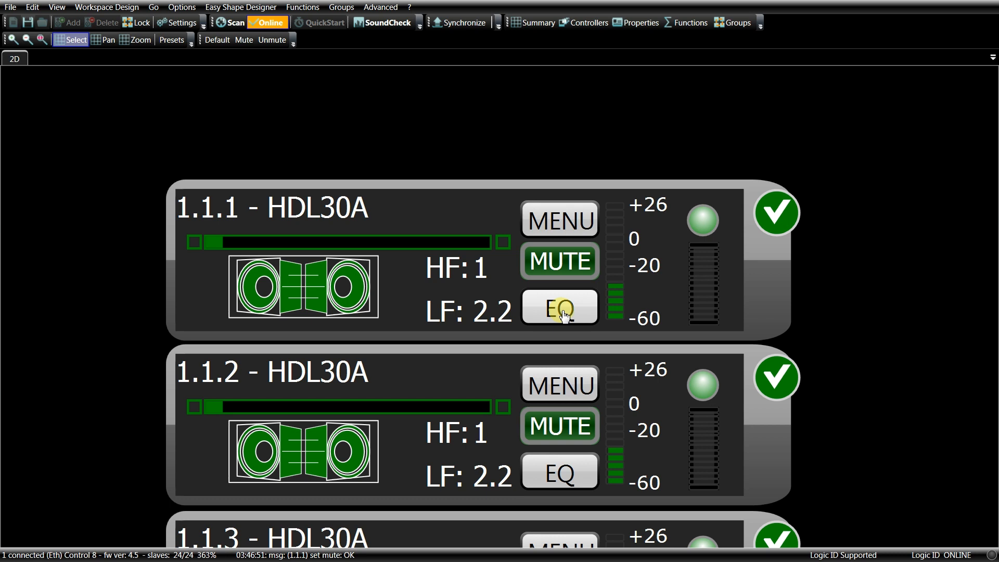
left_click(559, 307)
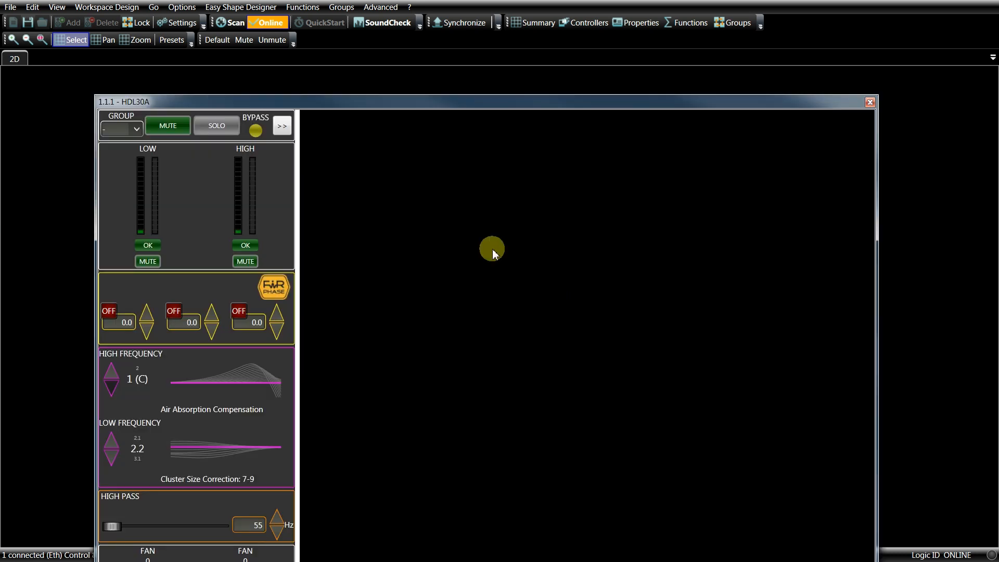
left_click(282, 126)
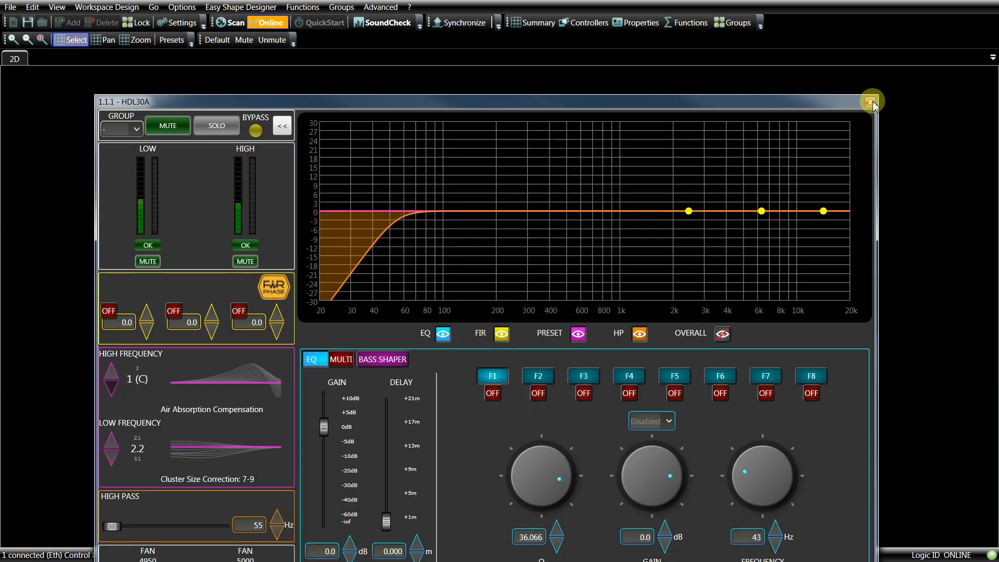
left_click(869, 101)
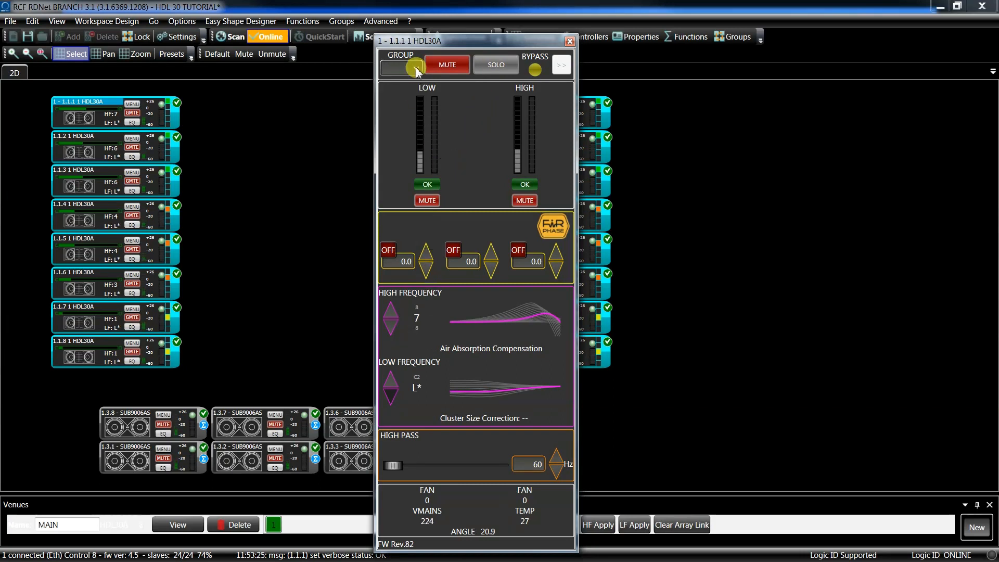
Step: Browse speaker 1.1.1's group choices and mute its LOW frequency section
left_click(401, 65)
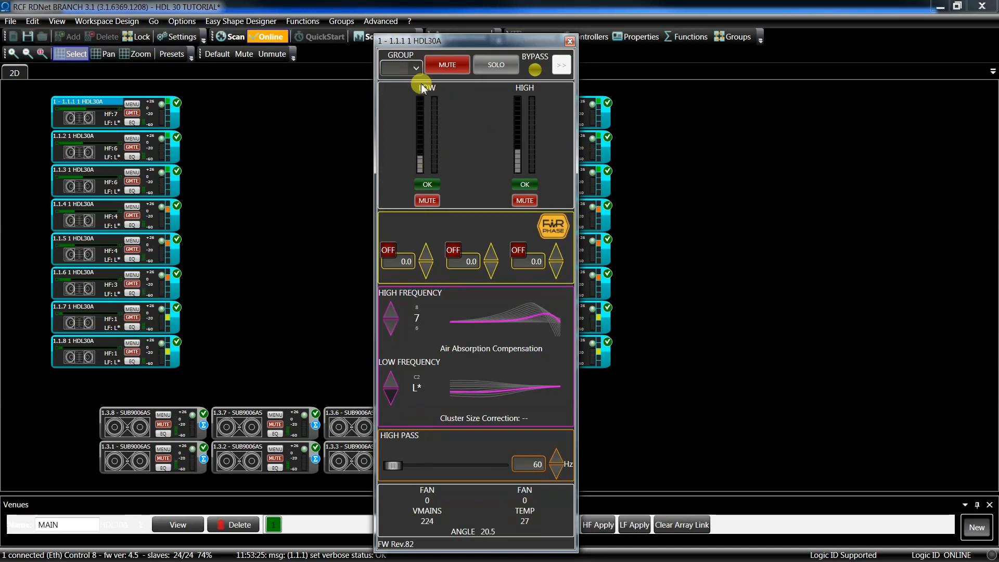
left_click_drag(420, 86, 421, 166)
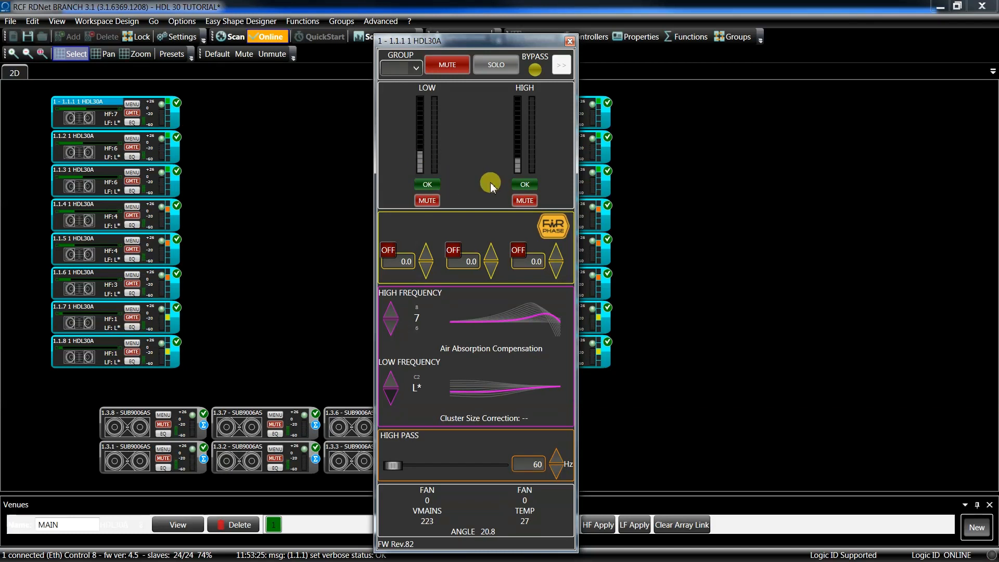
left_click(427, 201)
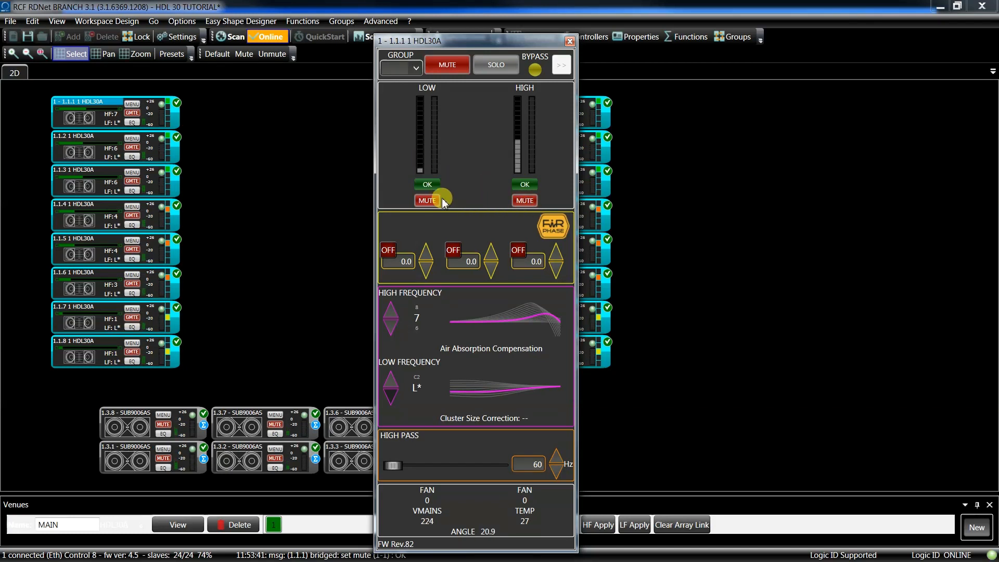
left_click(523, 201)
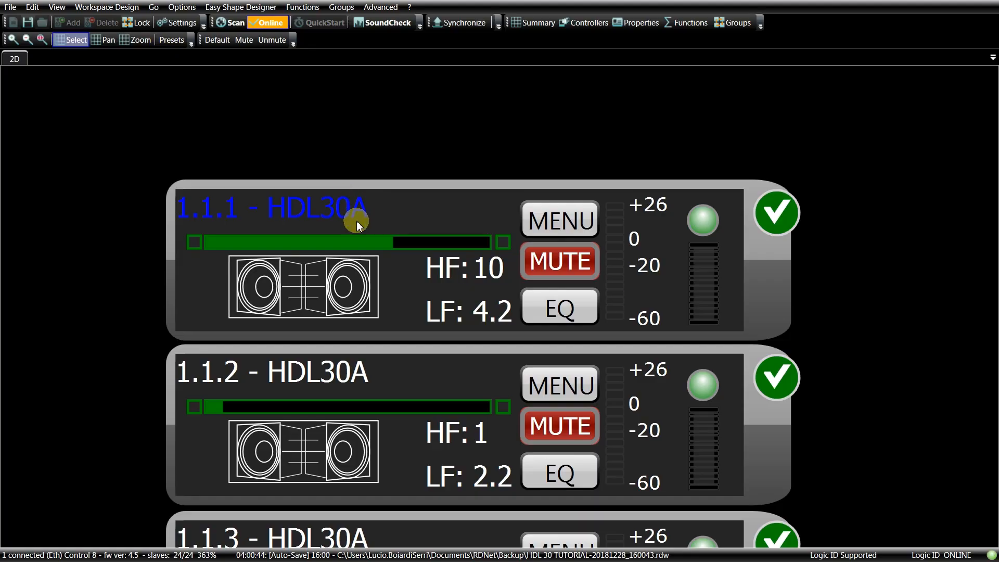
mouse_move(377, 211)
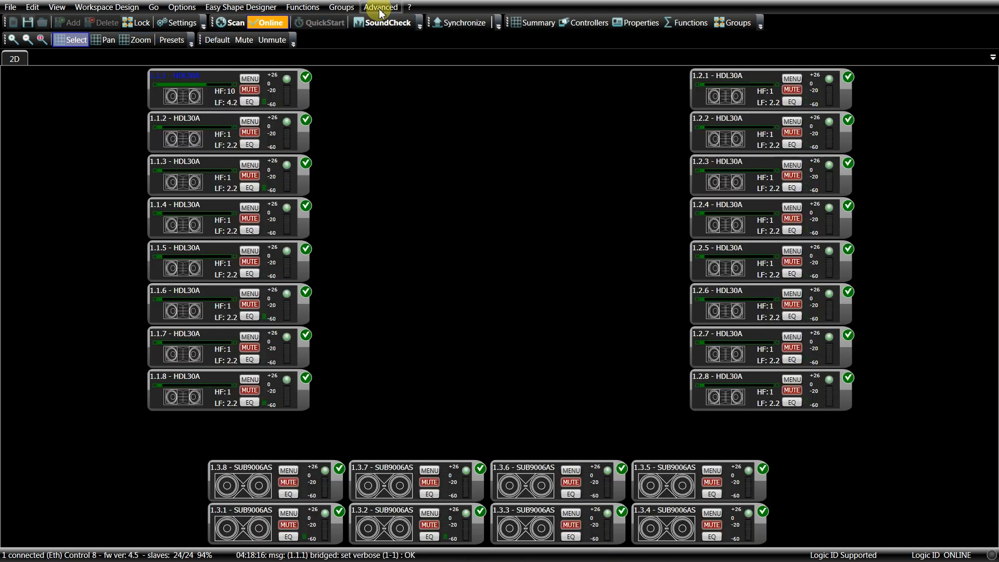
Step: Enable Objects Bypass Override (broadcast) on all devices from the Advanced menu
left_click(379, 6)
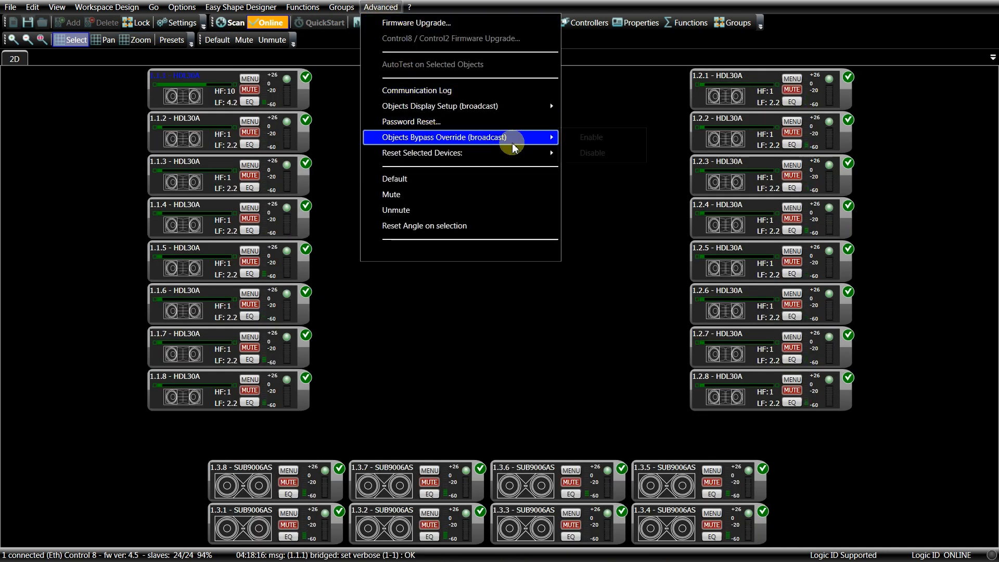
left_click(590, 138)
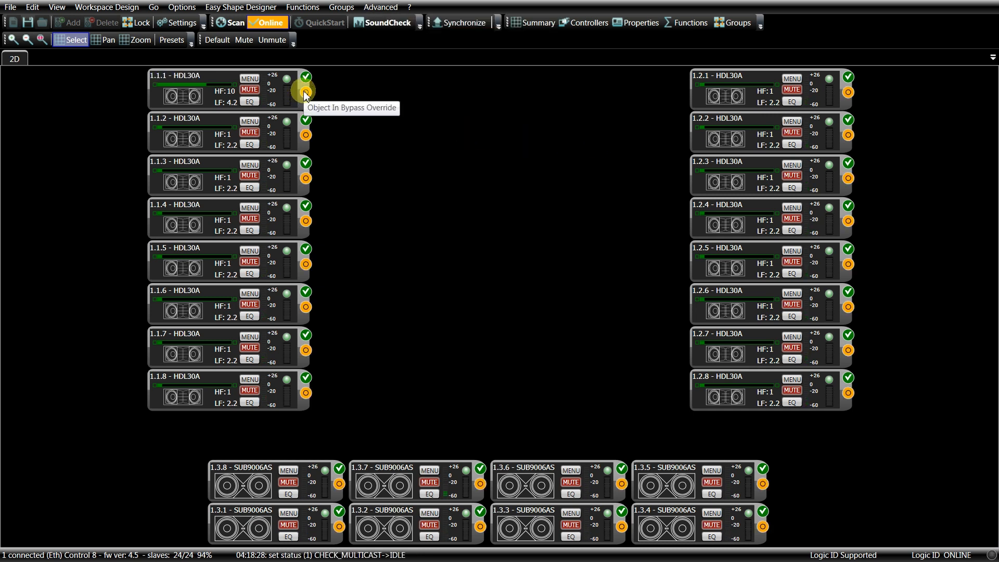
mouse_move(306, 137)
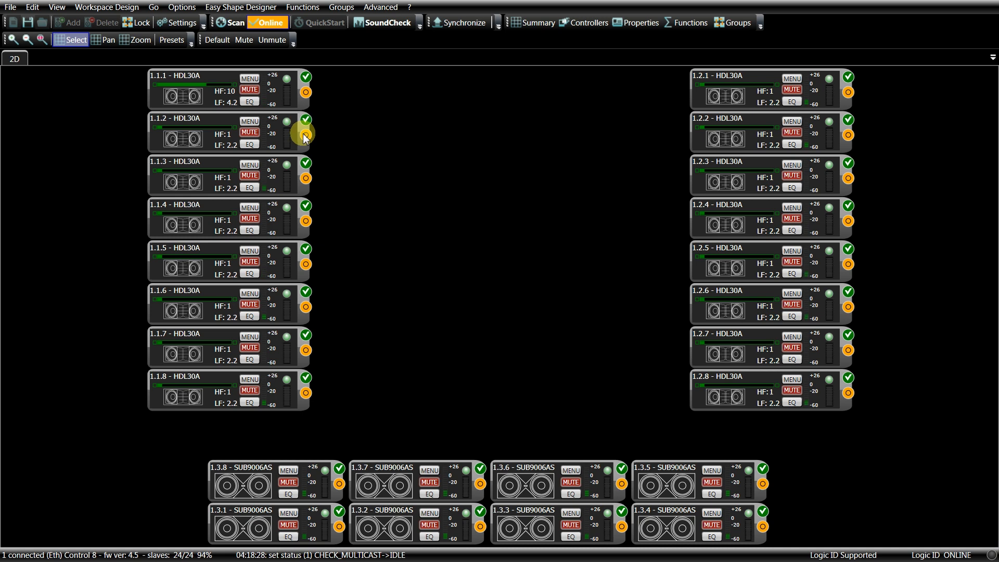
mouse_move(304, 137)
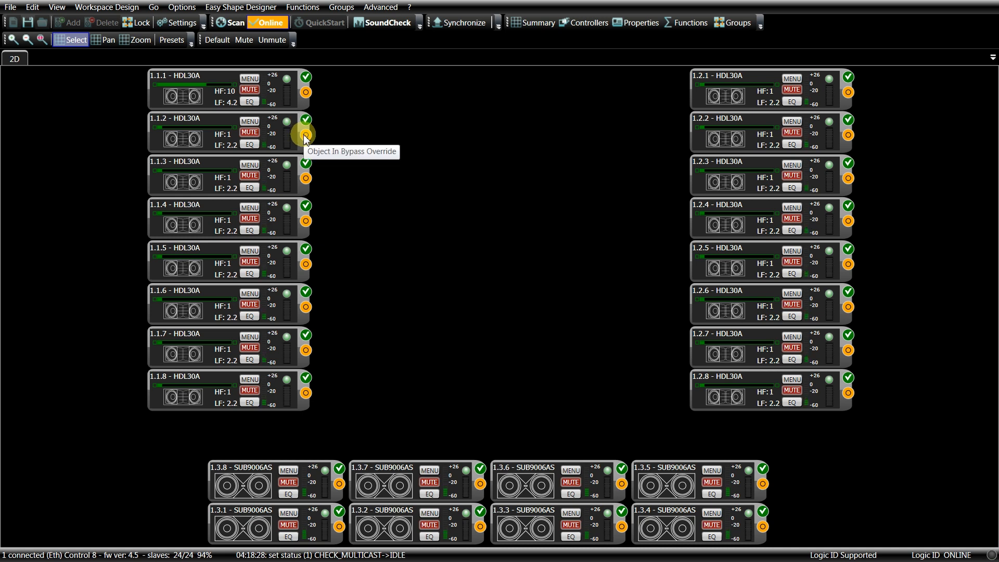